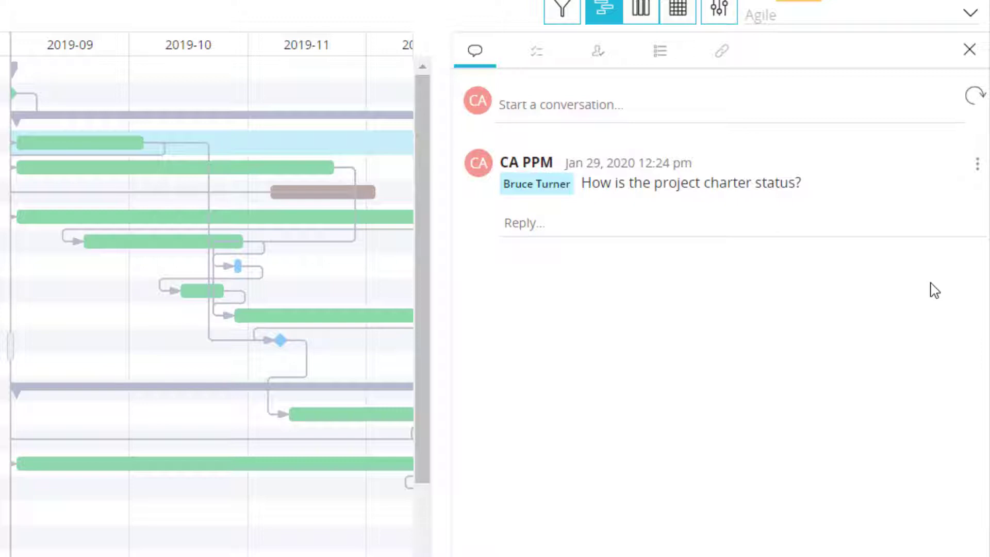
Tick the Review CR template to-do as done in the task's To Do list
{"action": "left_click", "coordinate": [536, 52]}
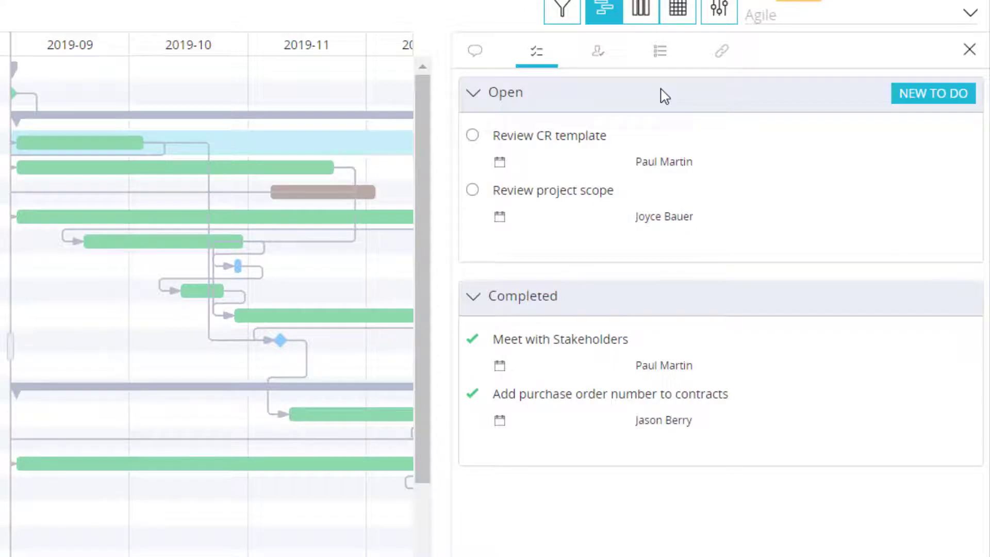
{"action": "left_click", "coordinate": [472, 135]}
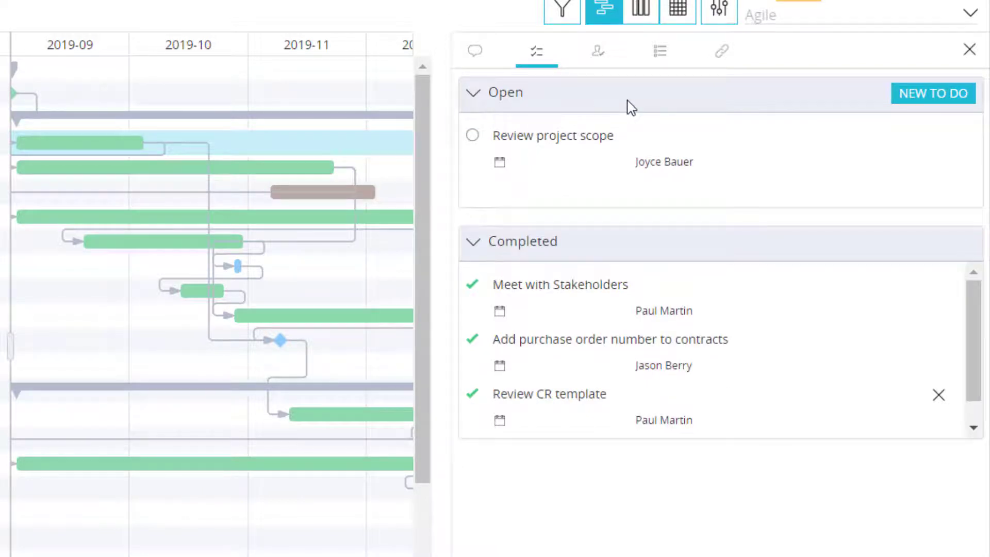
{"action": "mouse_move", "coordinate": [619, 88]}
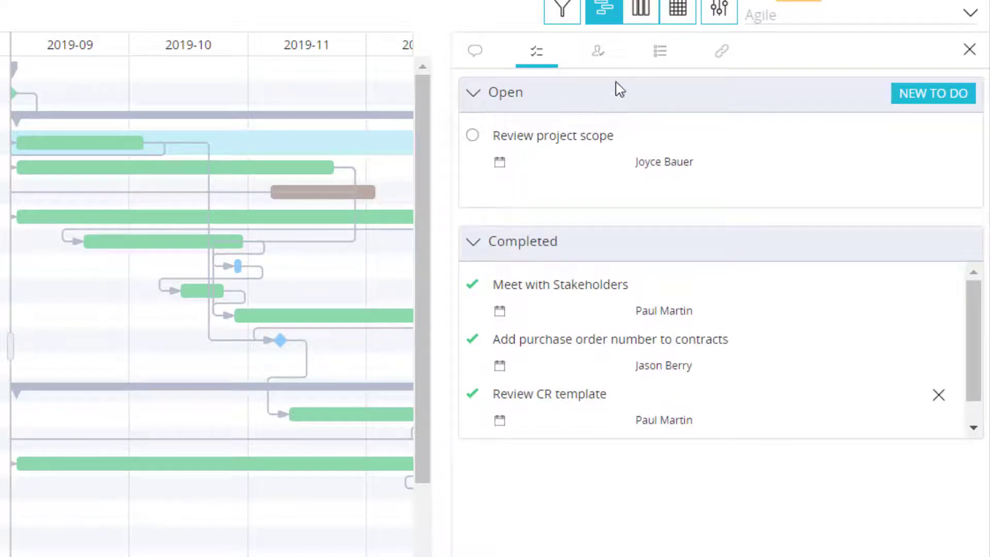
Review the task's Assignments and Details, then close the side panel to the task list
{"action": "left_click", "coordinate": [597, 50]}
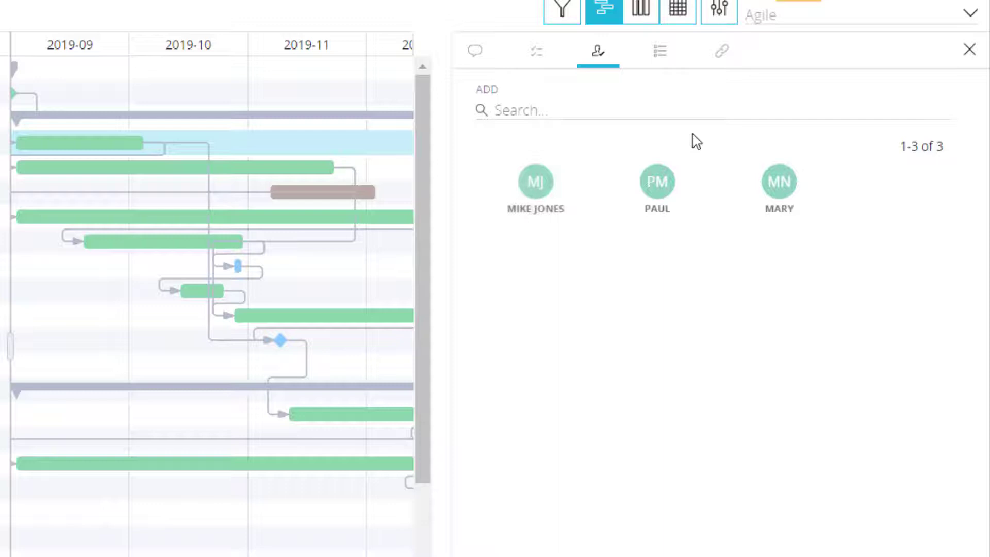
{"action": "left_click", "coordinate": [660, 52]}
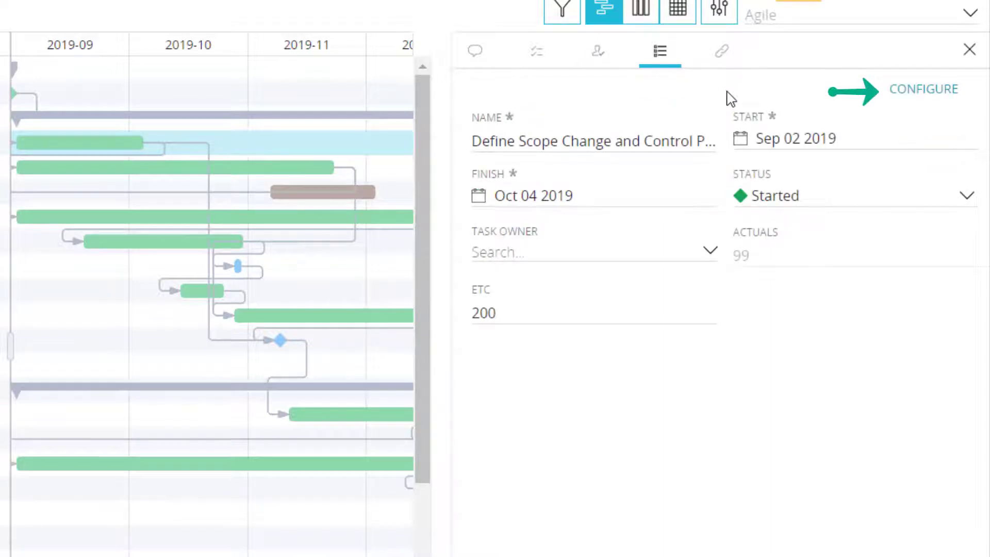
{"action": "left_click", "coordinate": [965, 47]}
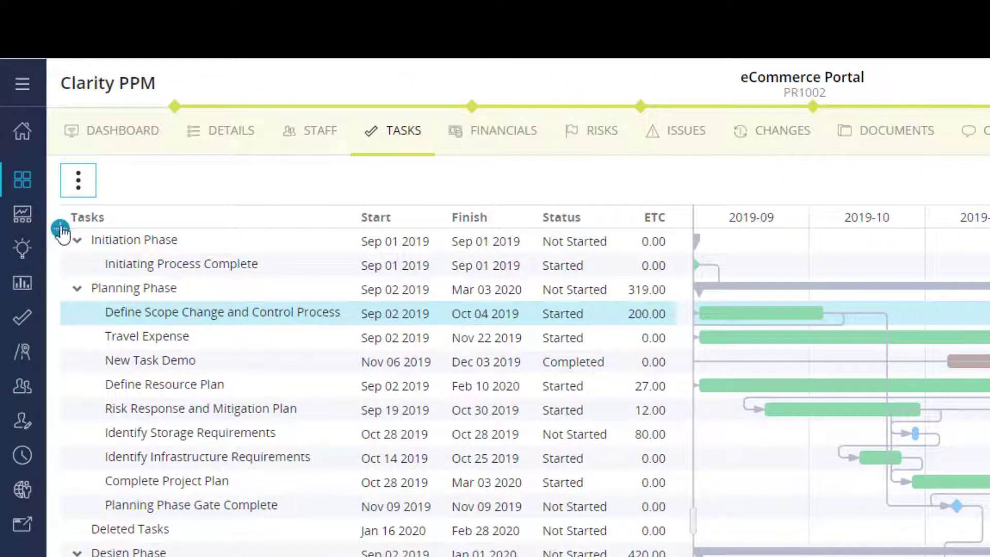
Insert a New Task row under Planning Phase and select New Task Demo
{"action": "left_click", "coordinate": [58, 228]}
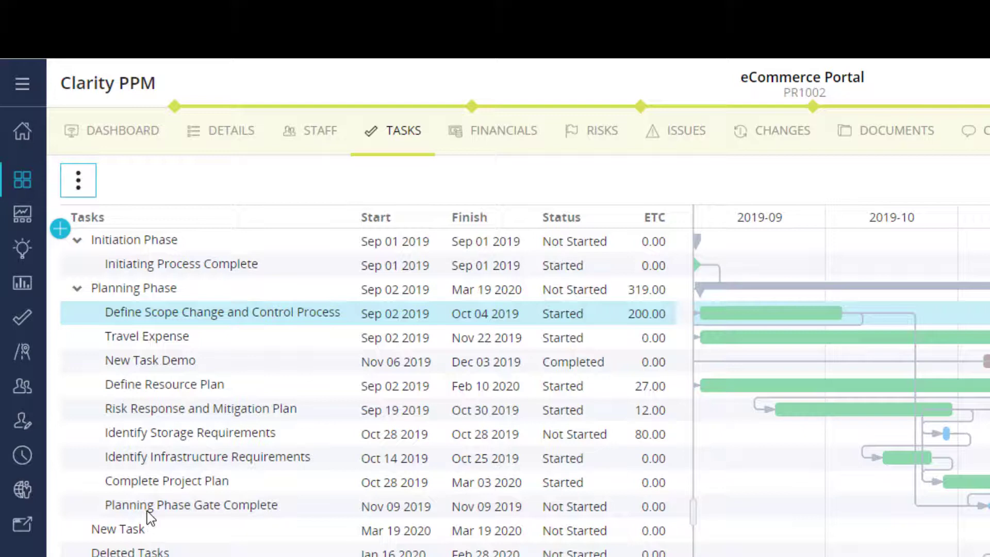
{"action": "mouse_move", "coordinate": [229, 392]}
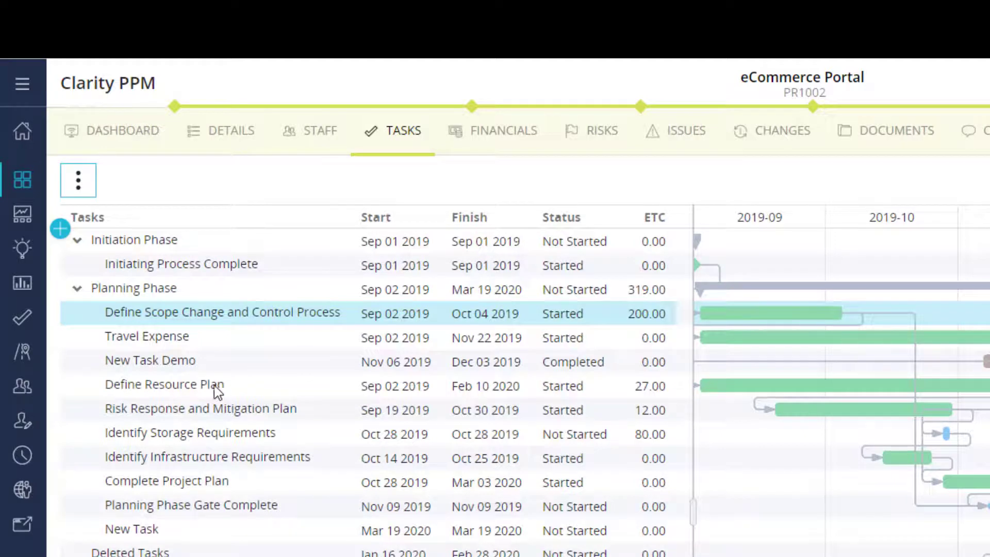
{"action": "left_click", "coordinate": [164, 384]}
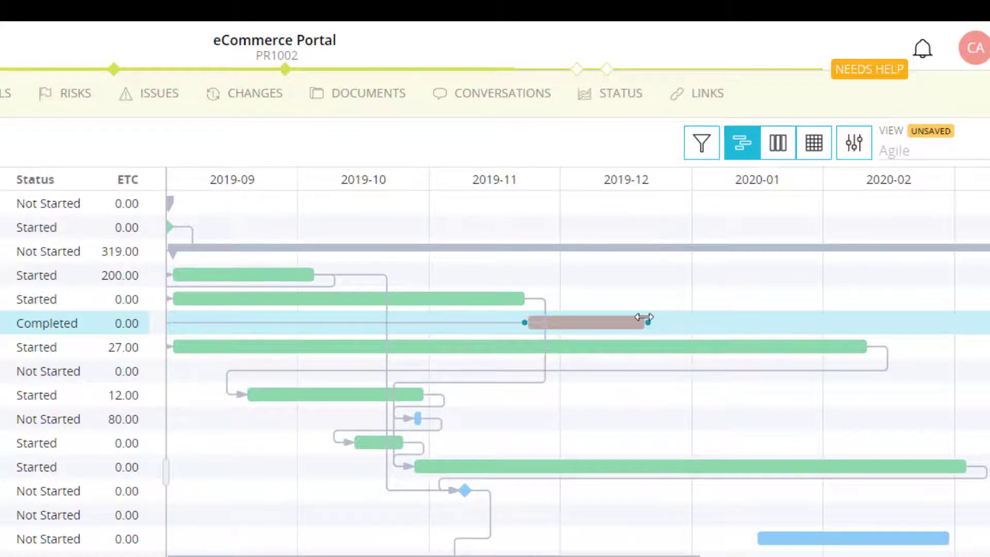
Drag New Task Demo to Nov 23 2019 – Jan 10 2020 and show the timeline display options
{"action": "left_click_drag", "start_coordinate": [643, 319], "coordinate": [738, 328]}
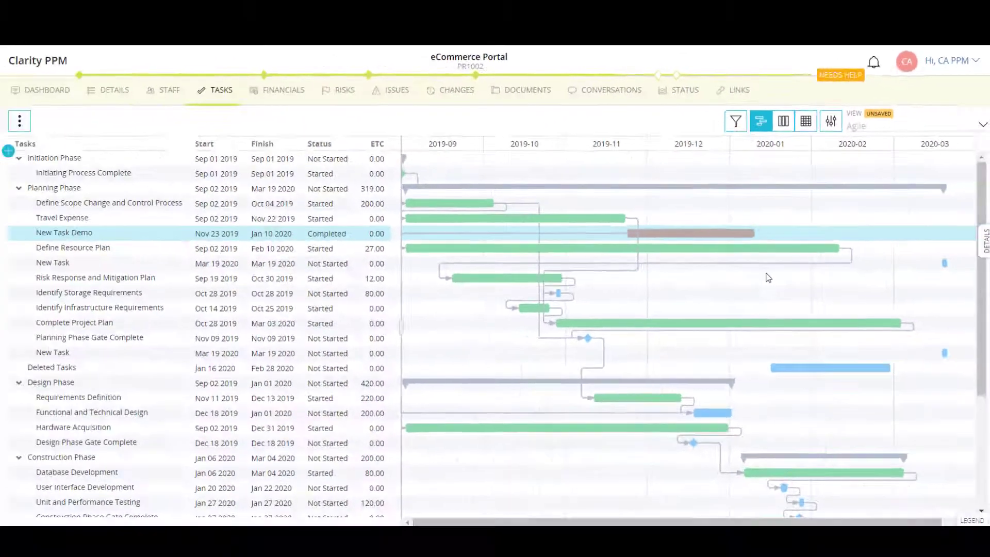
{"action": "left_click", "coordinate": [13, 60]}
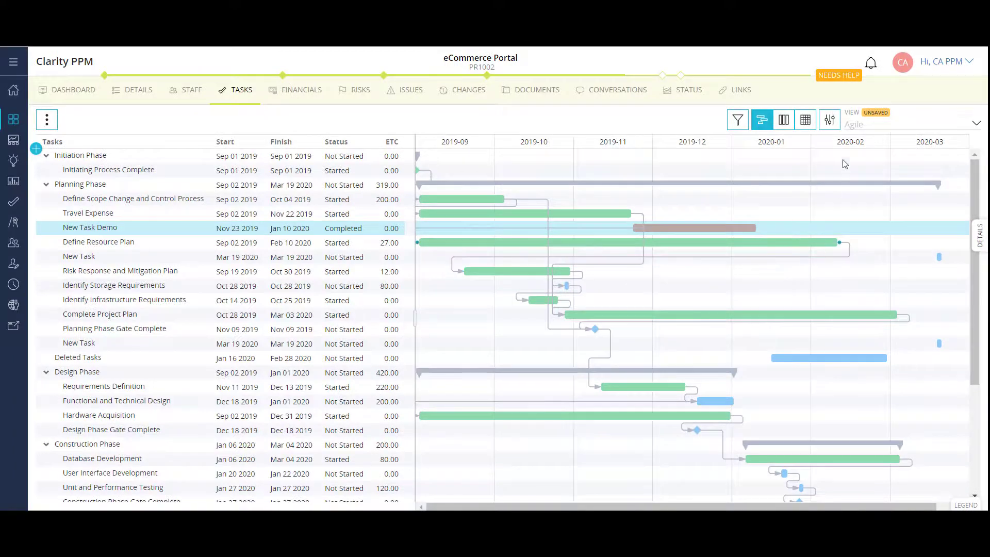
{"action": "left_click", "coordinate": [829, 119]}
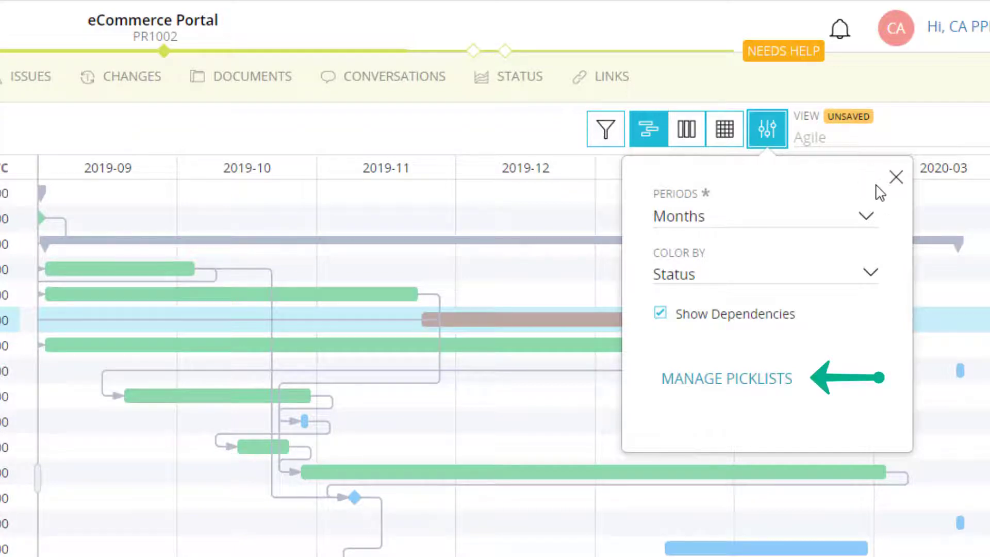
Dismiss the timeline display settings popup
{"action": "left_click", "coordinate": [895, 175]}
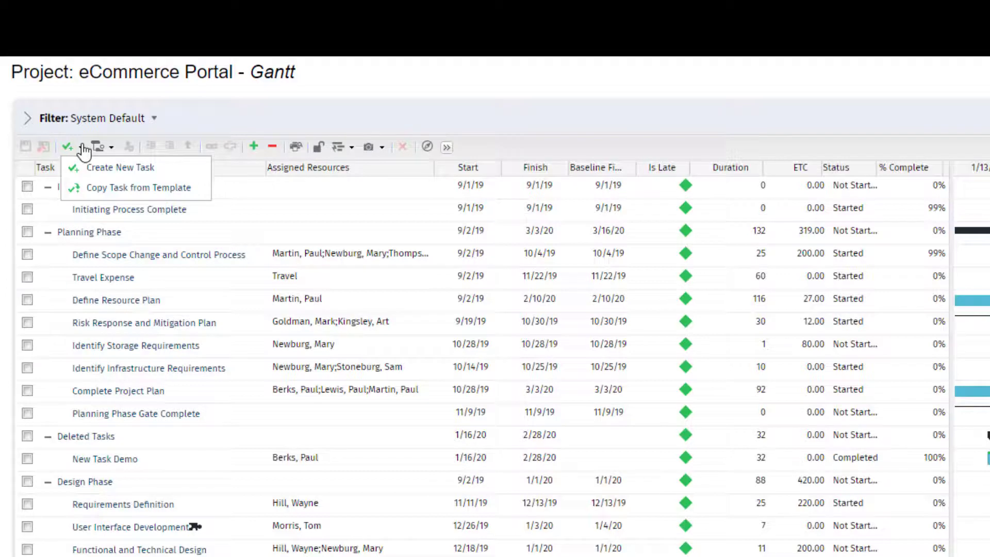
{"action": "mouse_move", "coordinate": [101, 170]}
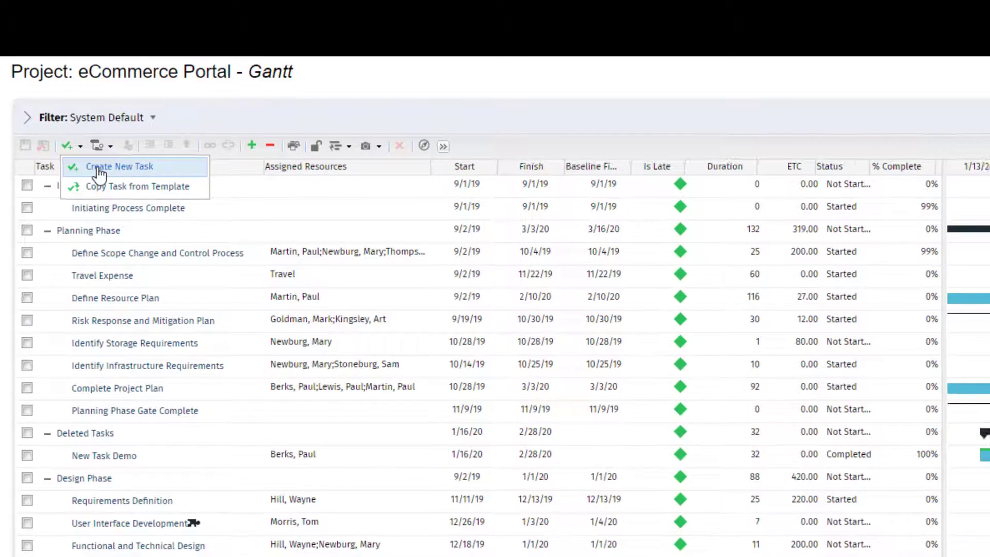
Choose Create New Task from the Gantt toolbar's new-task dropdown
{"action": "left_click", "coordinate": [112, 166]}
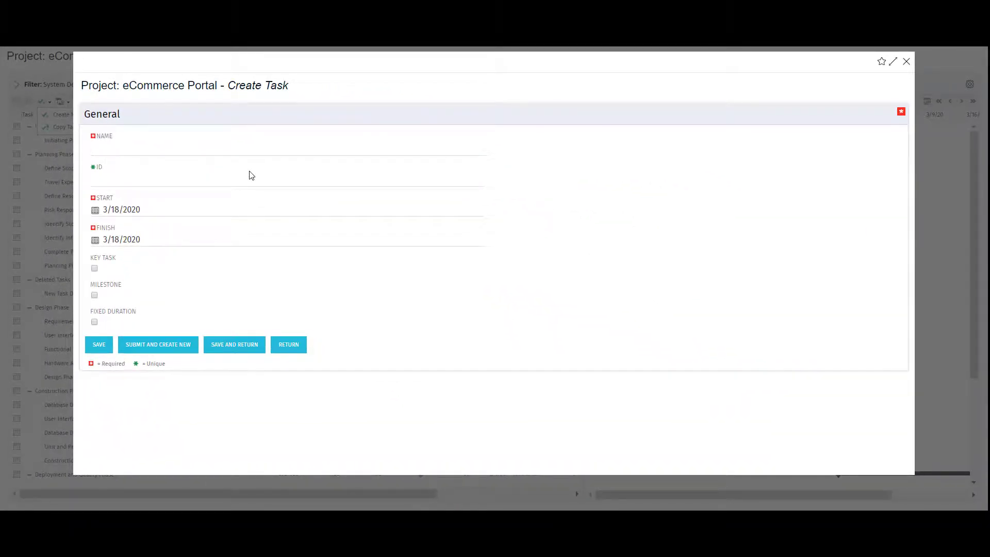
Name the task 'Test', Save and Return to the Gantt, and show its configuration options
{"action": "type", "text": "Test"}
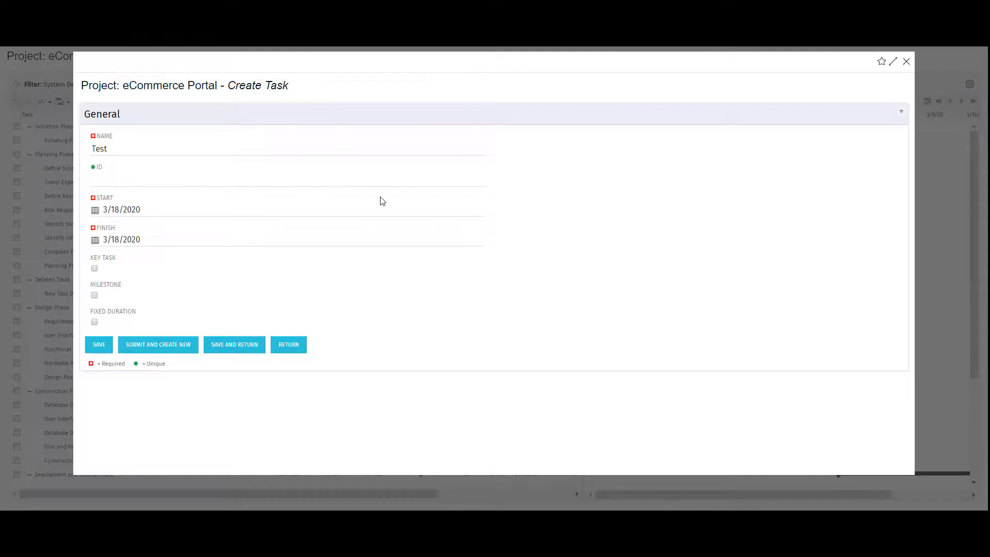
{"action": "left_click", "coordinate": [99, 345]}
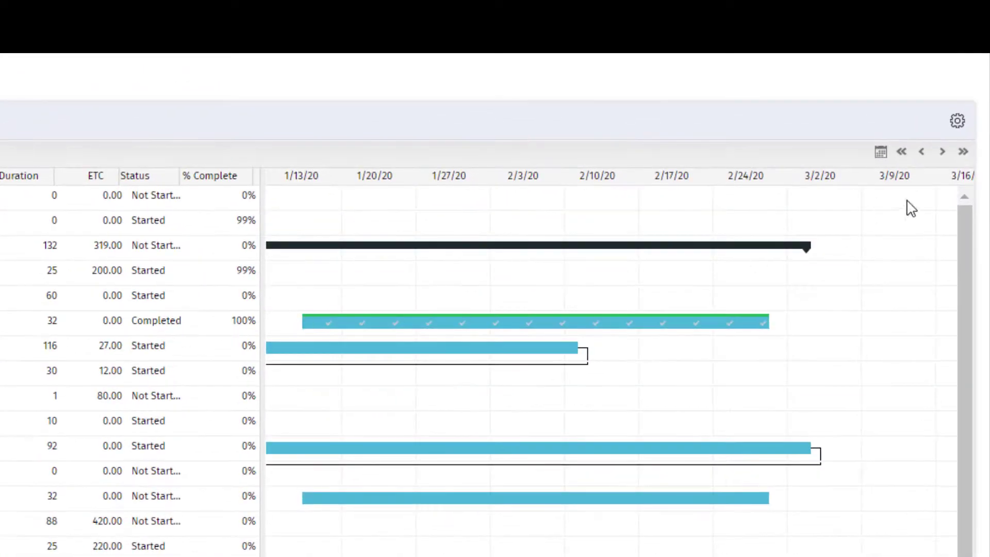
{"action": "left_click", "coordinate": [957, 120]}
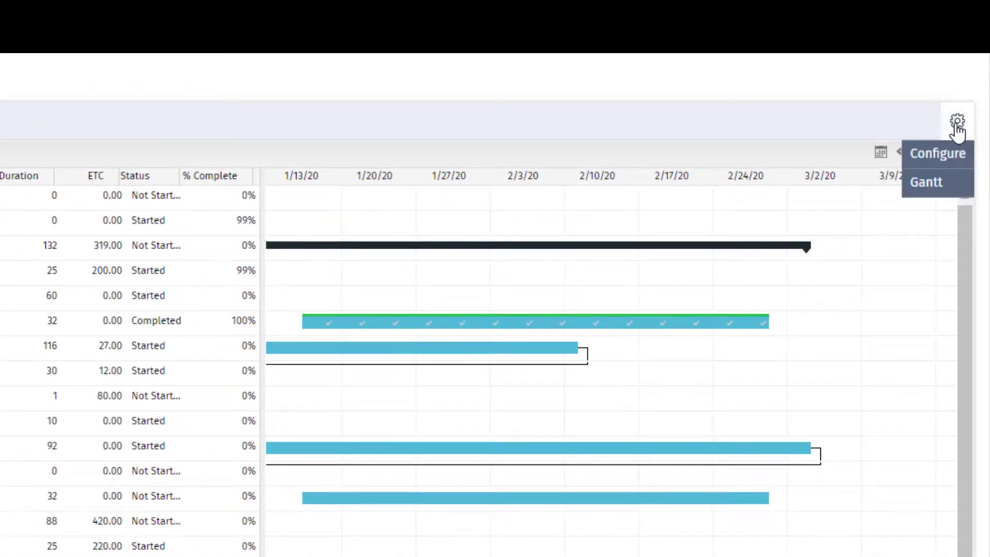